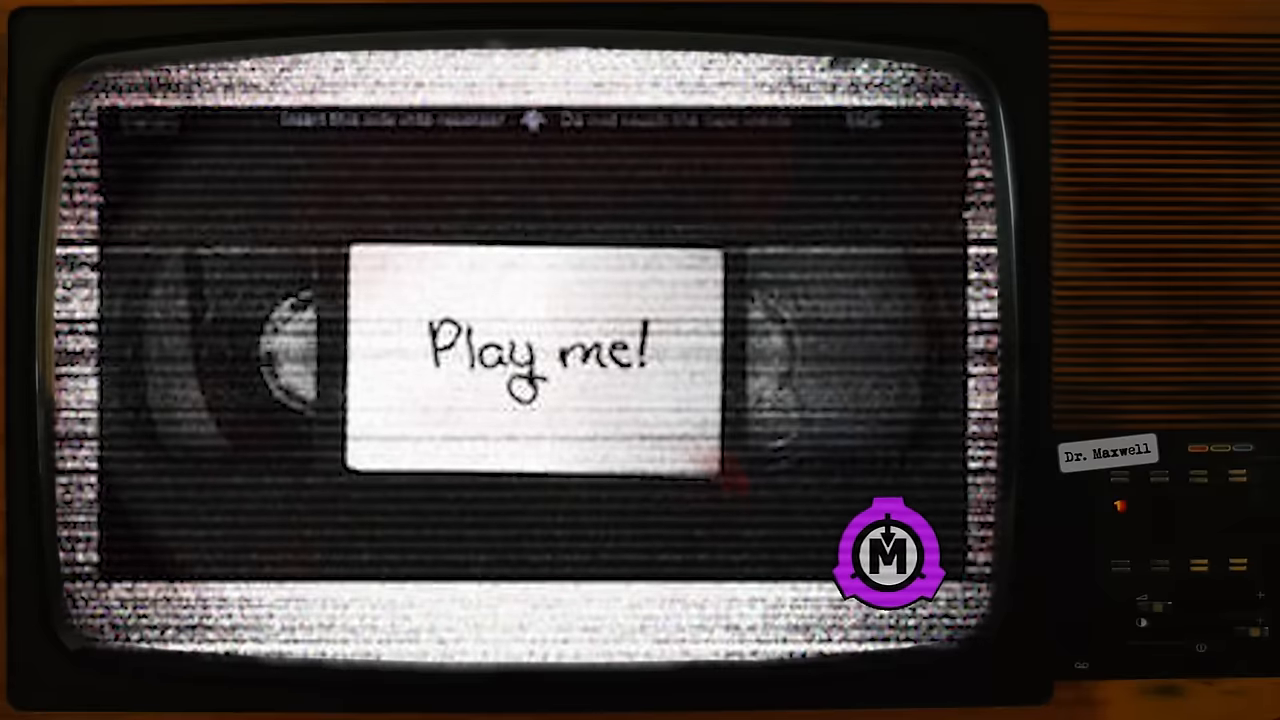
click(888, 553)
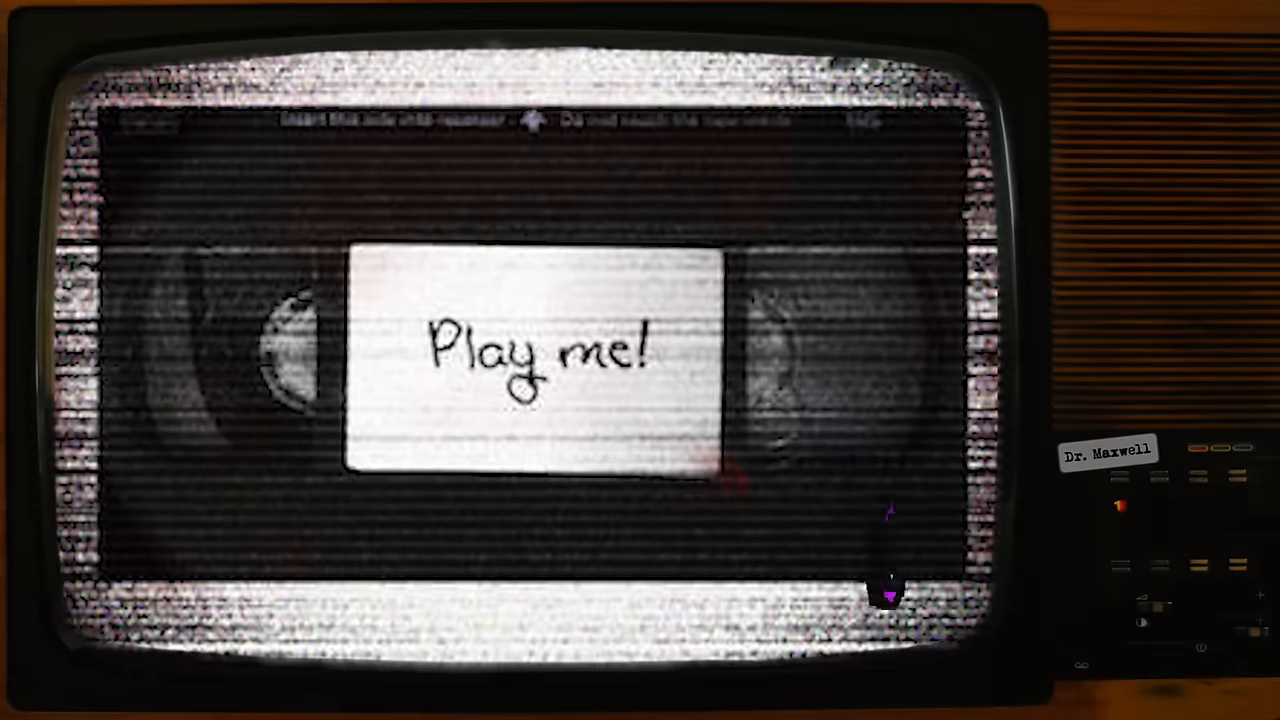